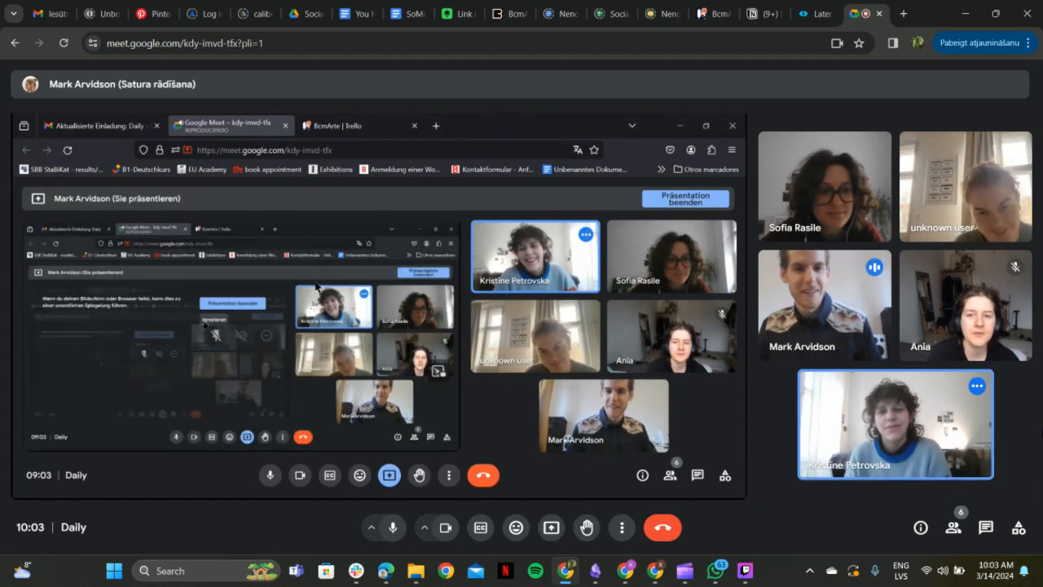
# Switch the shared browser to the BcmArte Trello tab and scroll the board right
pyautogui.click(334, 126)
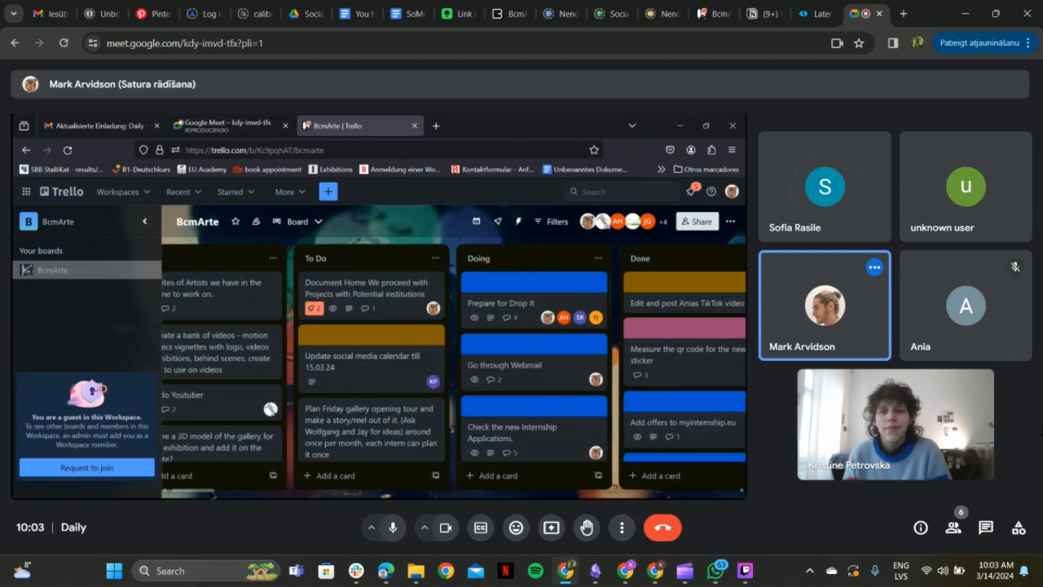
pyautogui.hscroll(3)
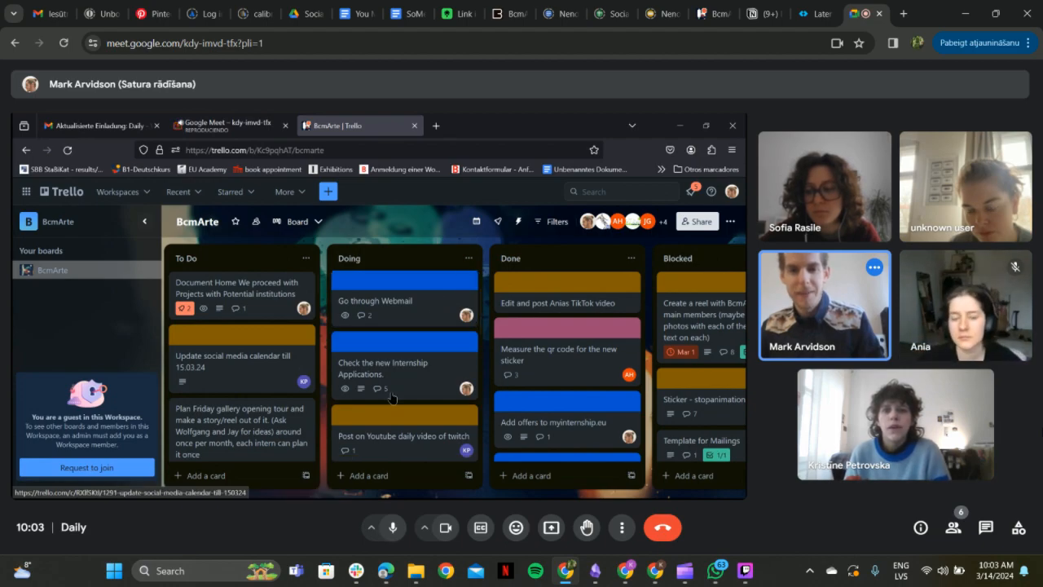
pyautogui.moveTo(395, 356)
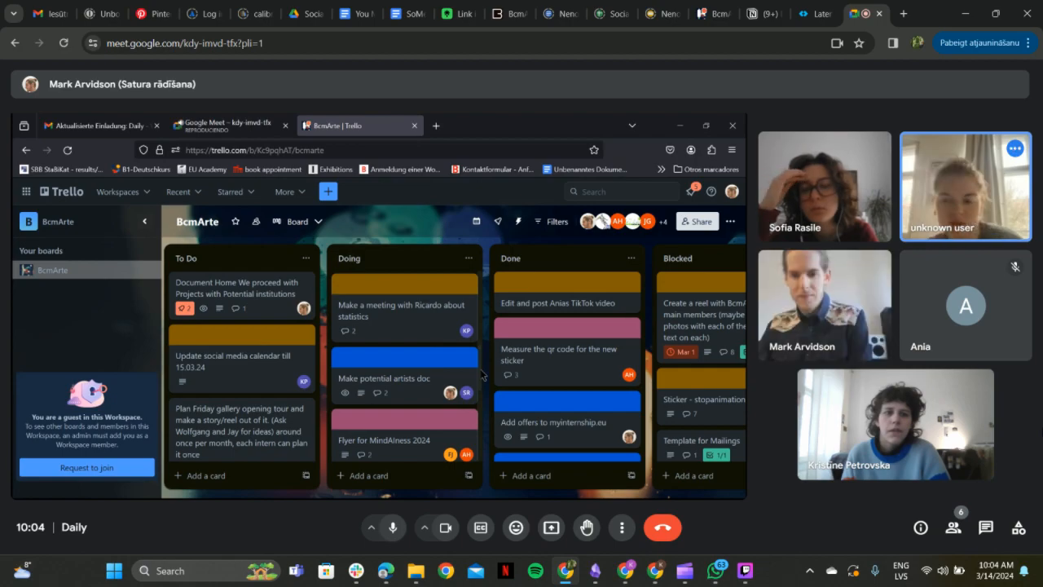
pyautogui.moveTo(481, 376)
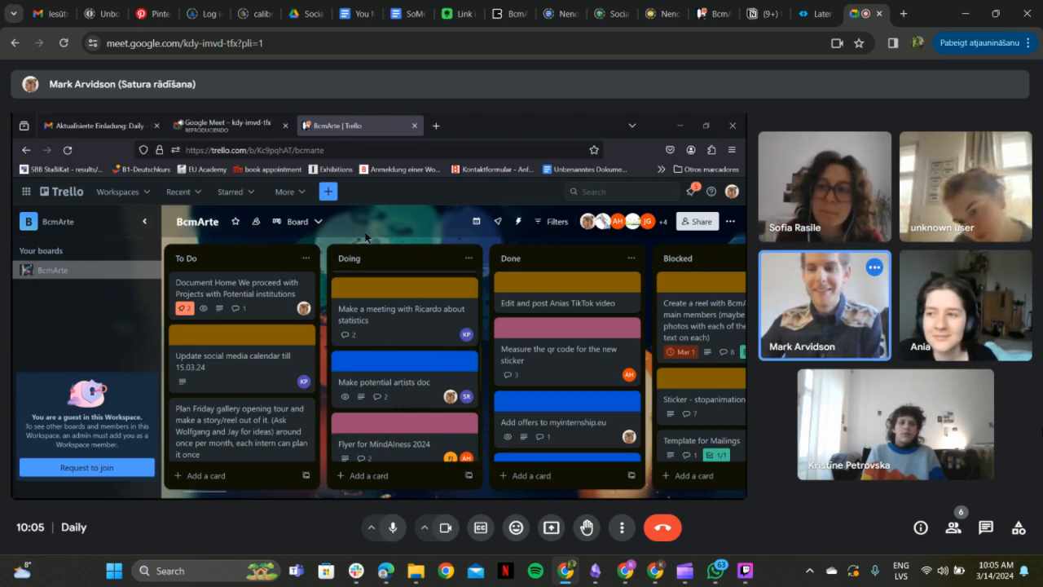
pyautogui.moveTo(467, 237)
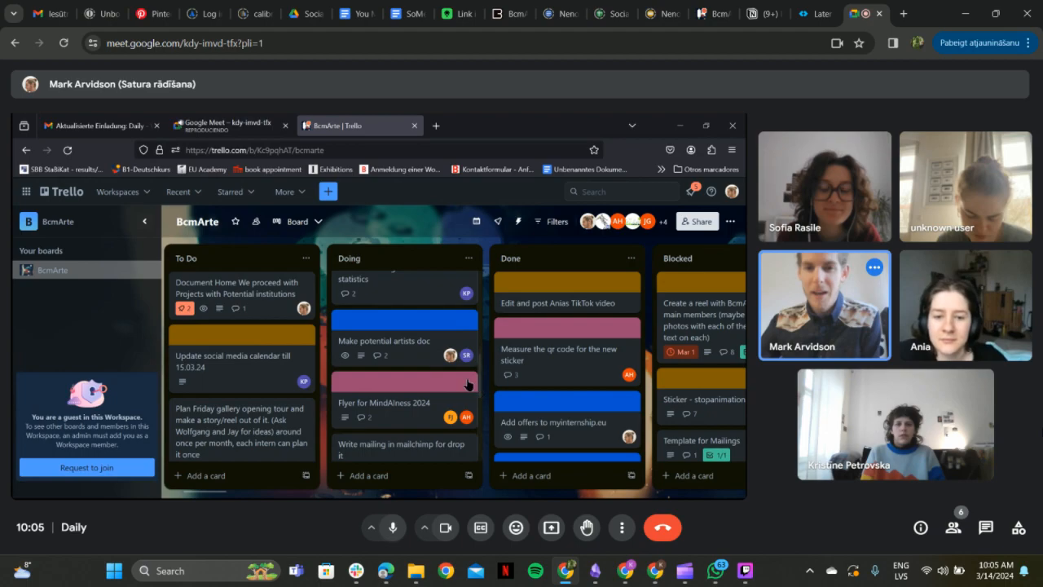
# Open the 'Make potential artists doc' card, apply the Done automation, and return to the board
pyautogui.click(384, 341)
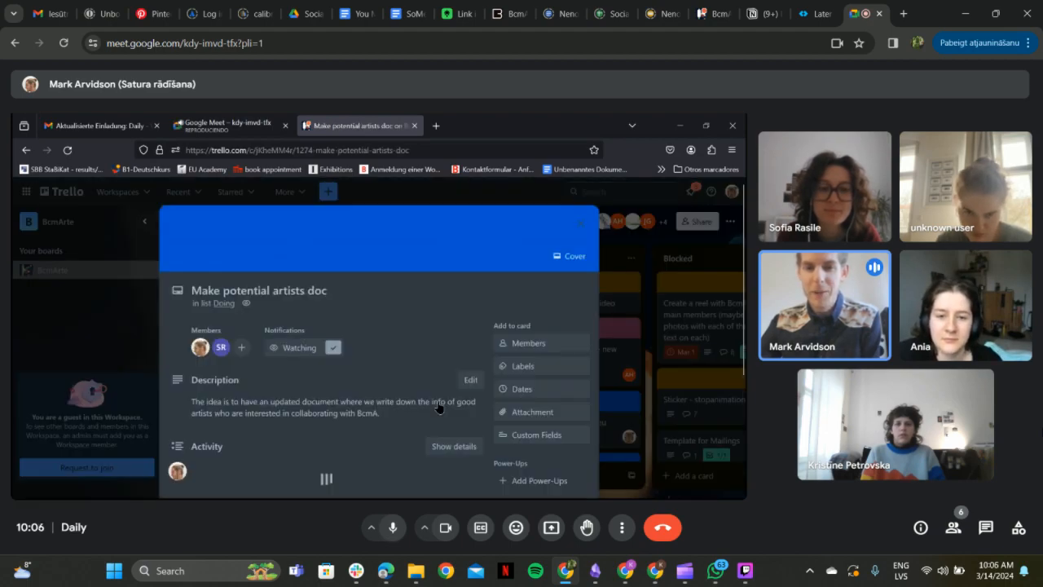
pyautogui.scroll(-3)
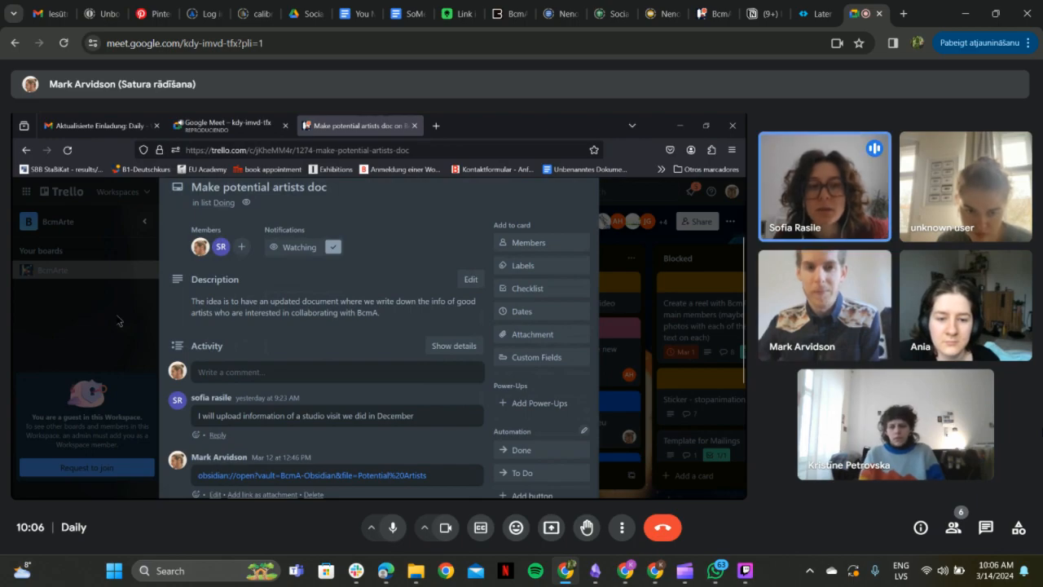
pyautogui.click(731, 125)
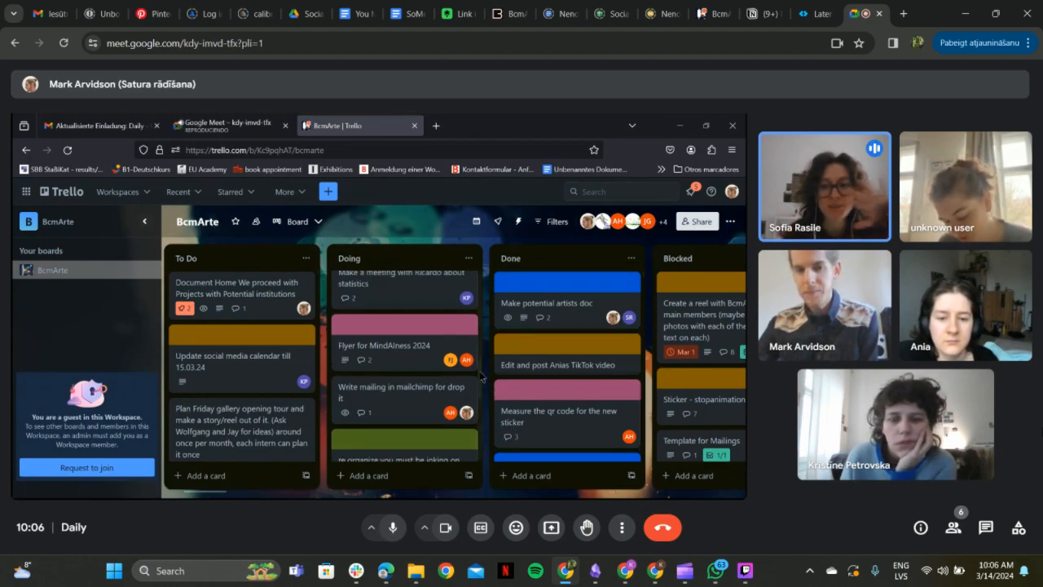
pyautogui.scroll(3)
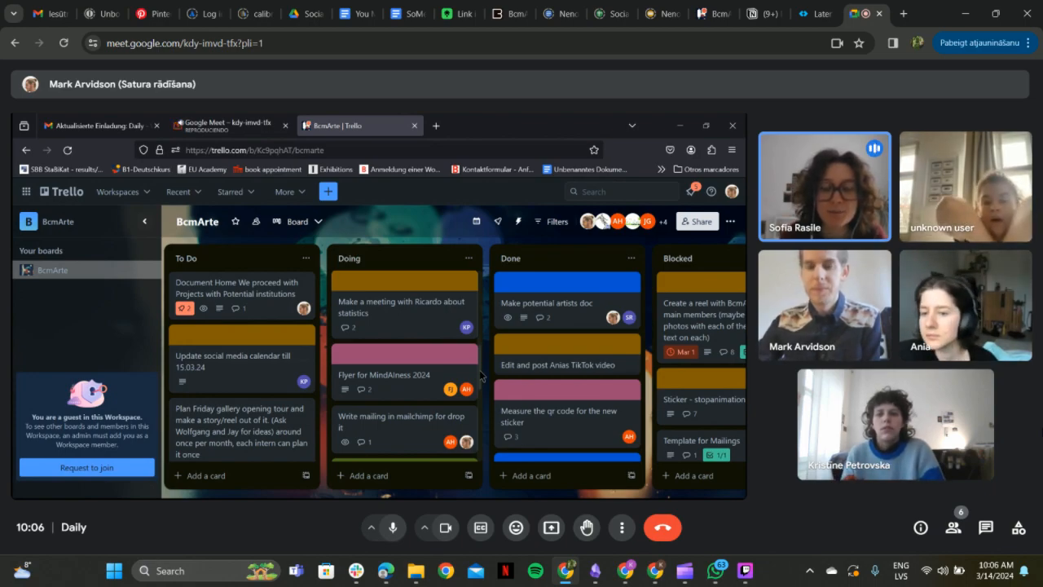
pyautogui.moveTo(566, 303)
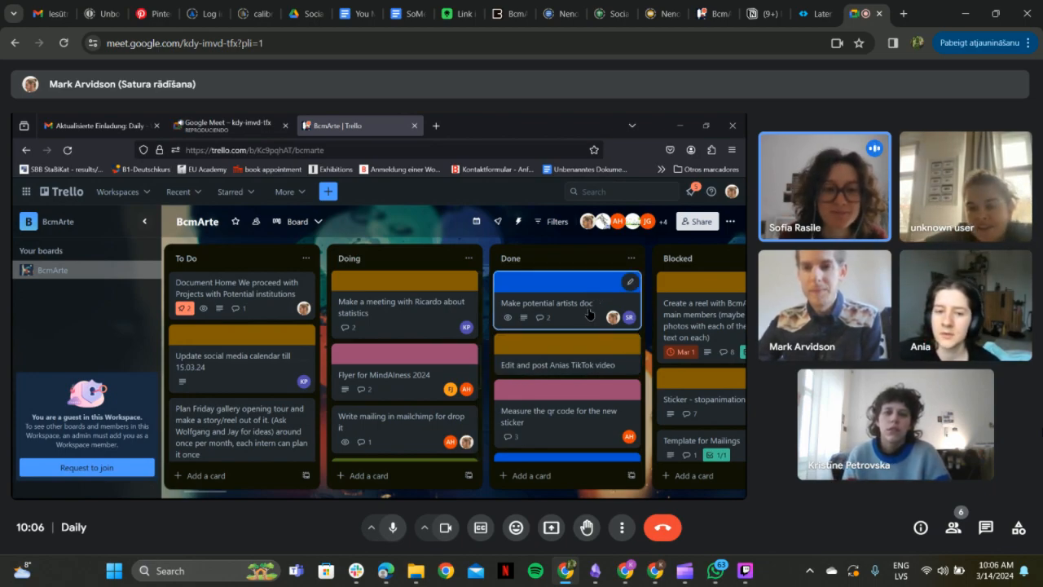
pyautogui.click(546, 303)
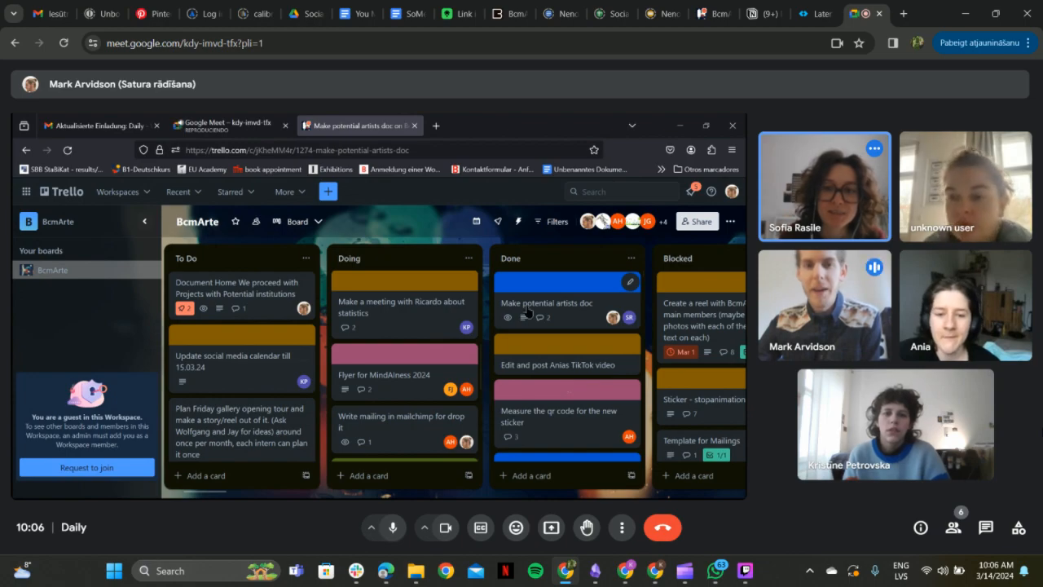
pyautogui.click(546, 302)
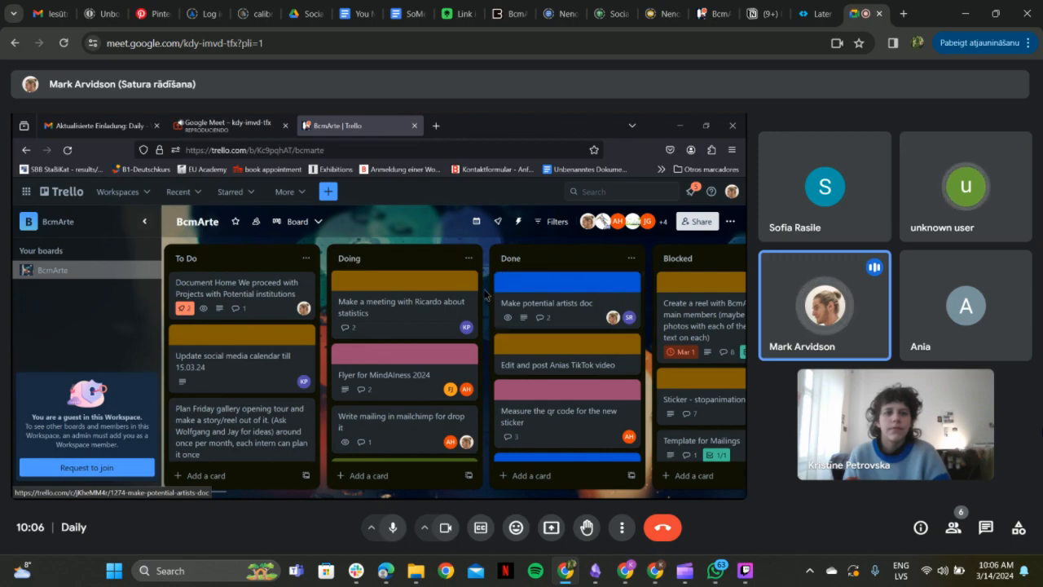
pyautogui.scroll(-3)
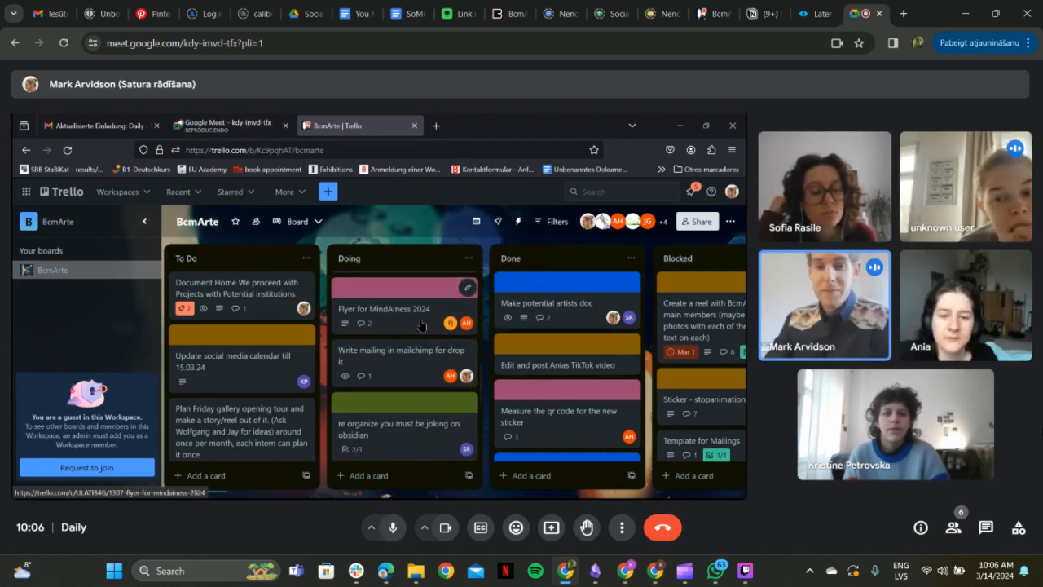
pyautogui.click(383, 308)
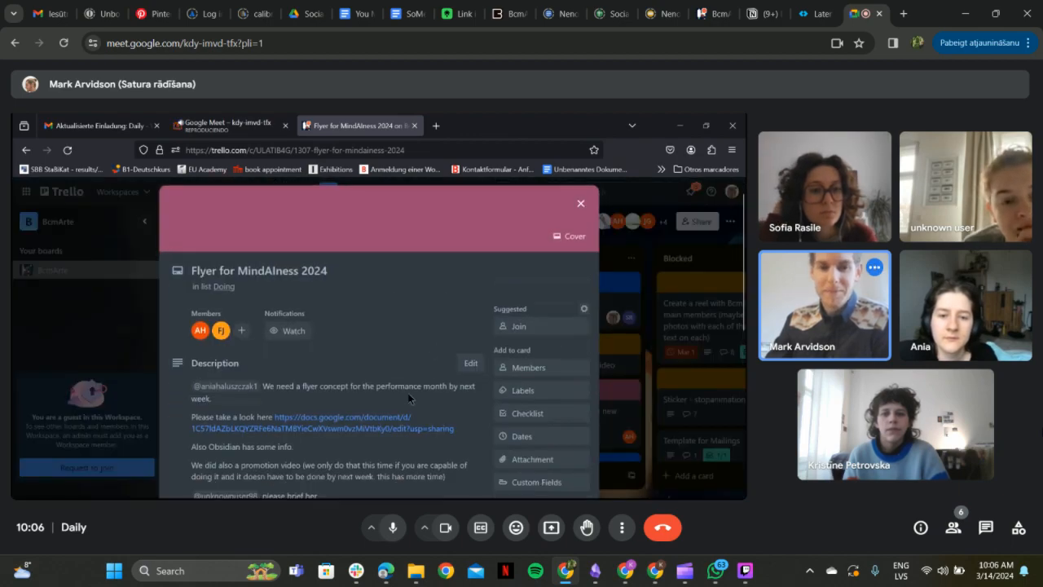
pyautogui.scroll(-3)
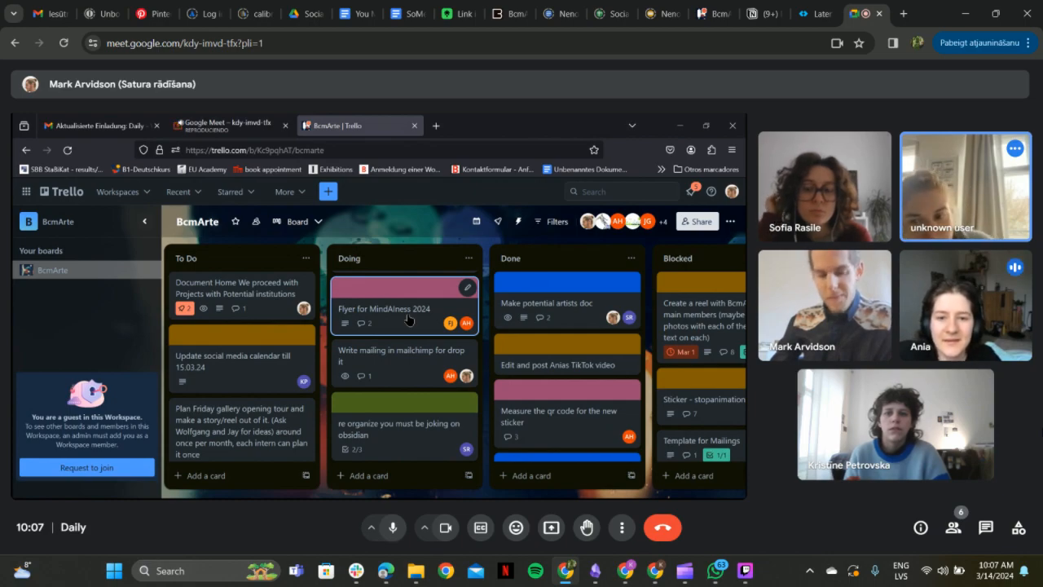
pyautogui.click(383, 308)
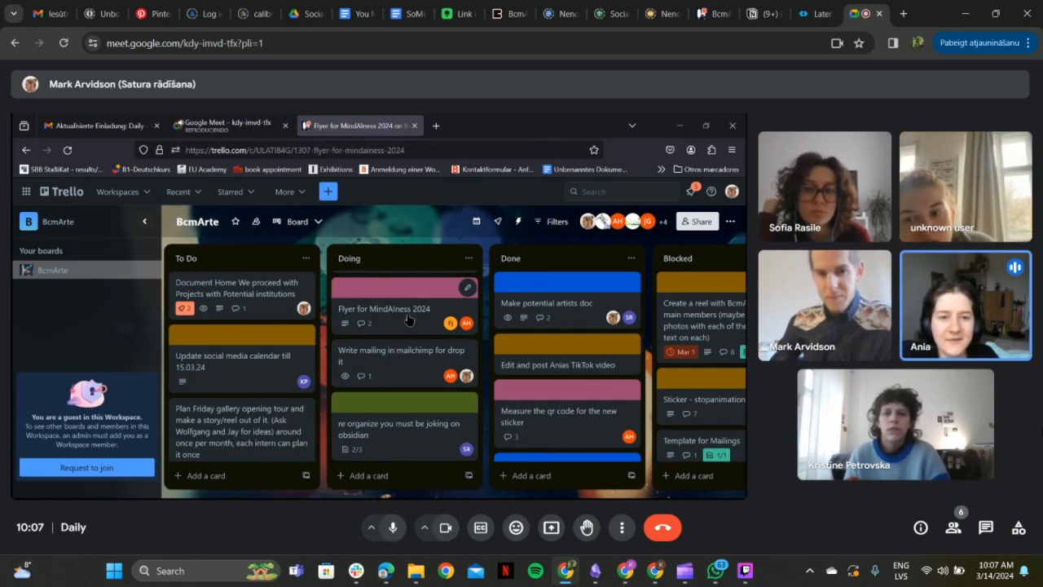
pyautogui.click(383, 308)
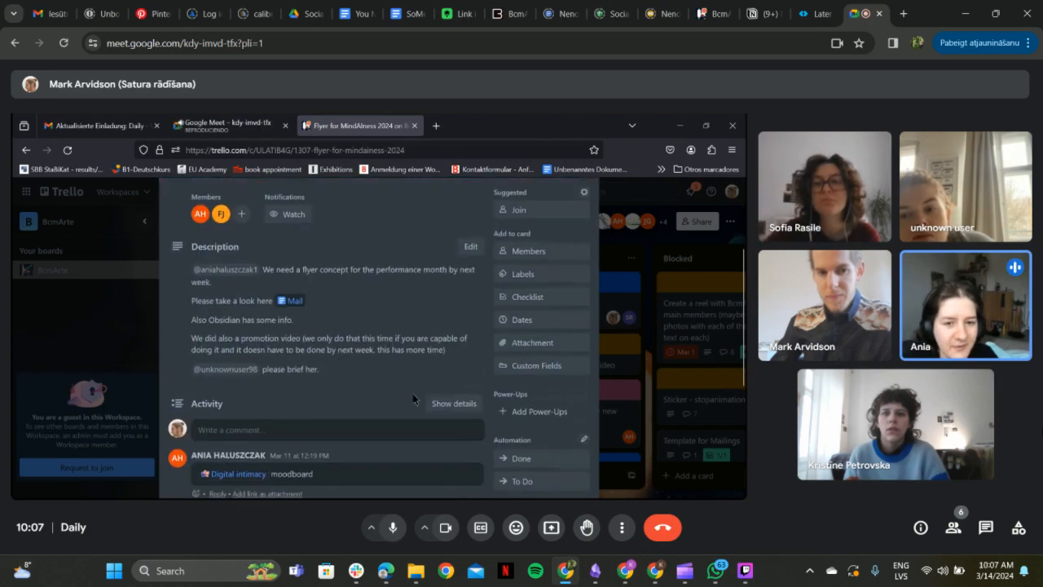
pyautogui.scroll(-3)
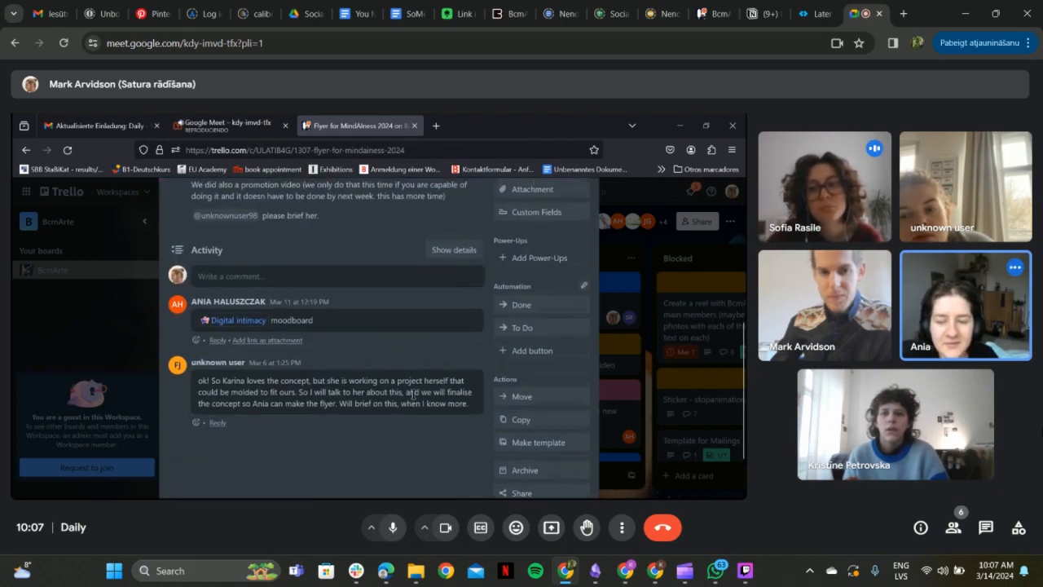
pyautogui.scroll(3)
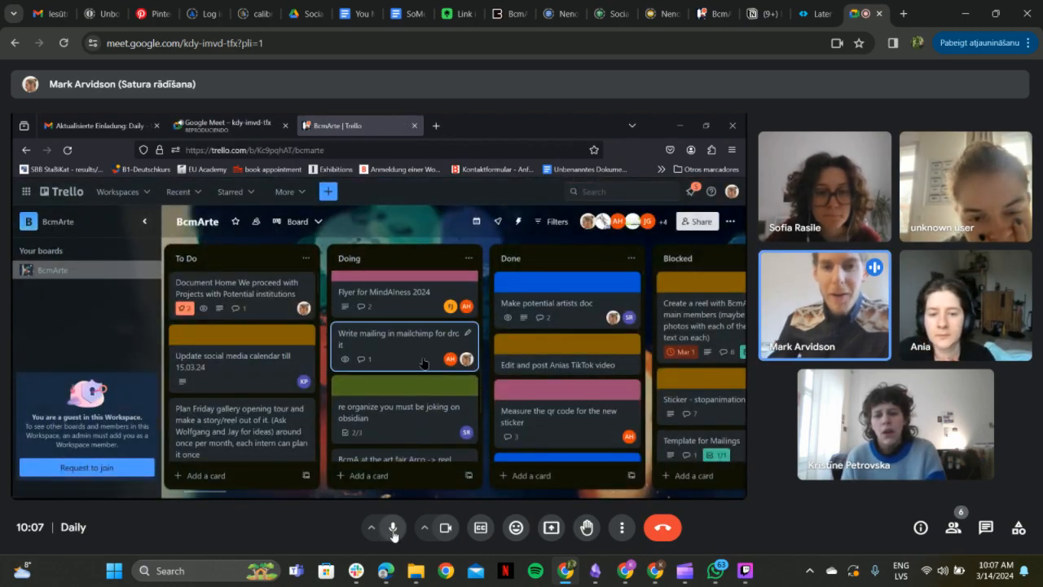
# Mute your microphone and open the 'Write mailing in mailchimp for drop it' card
pyautogui.click(399, 338)
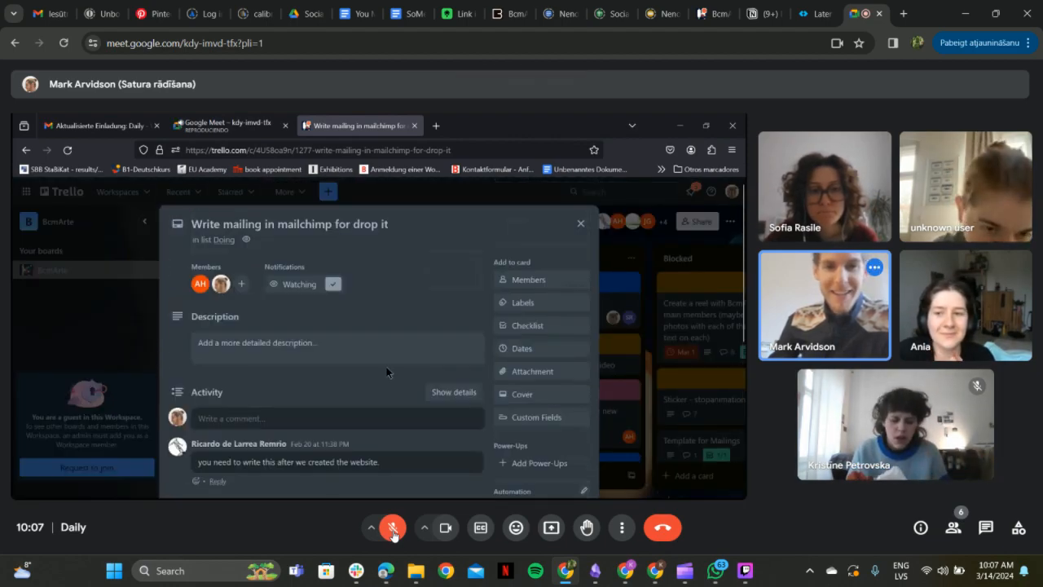
pyautogui.click(580, 224)
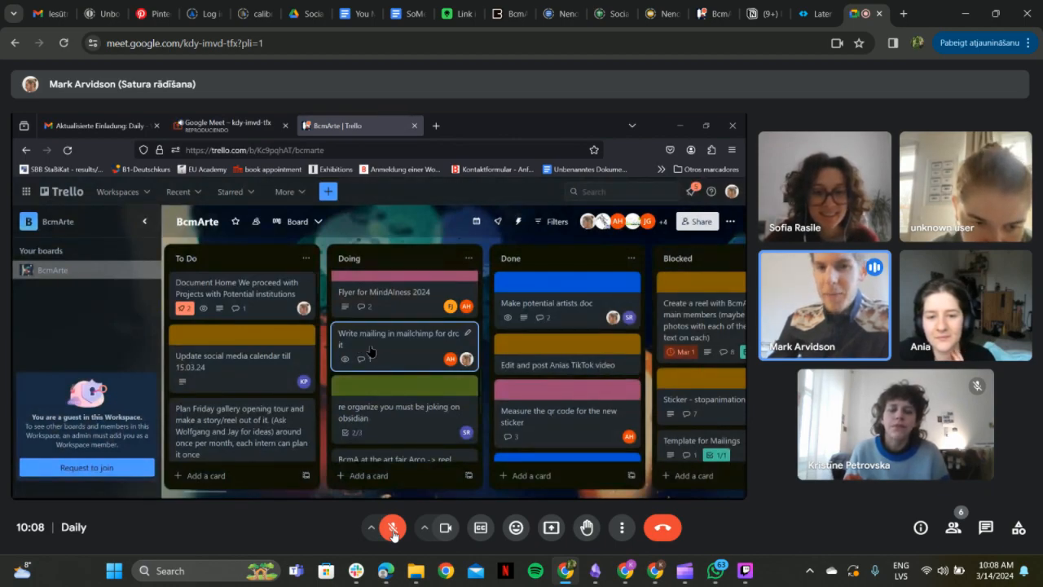
pyautogui.moveTo(440, 346)
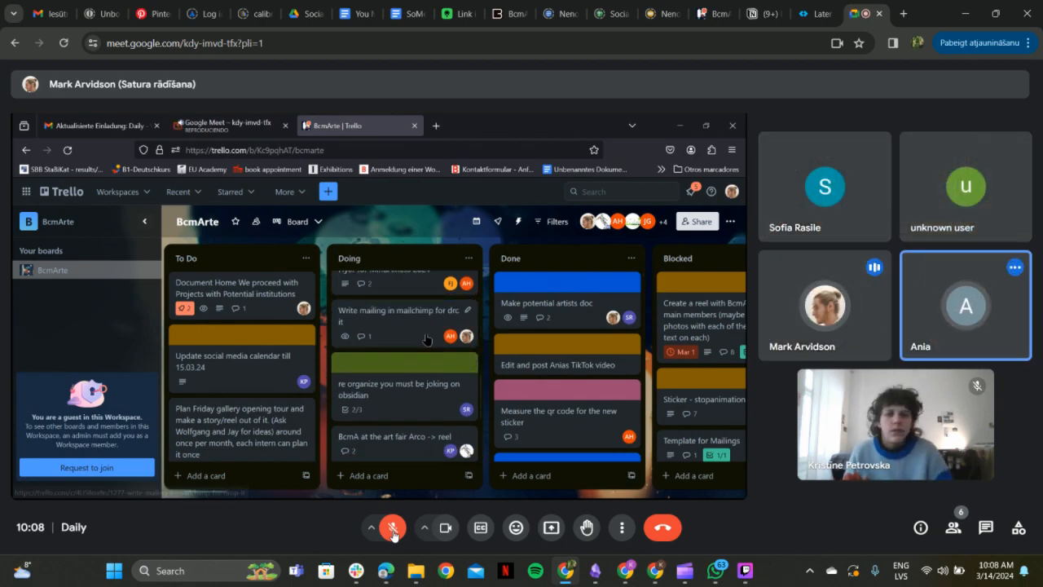
pyautogui.click(399, 314)
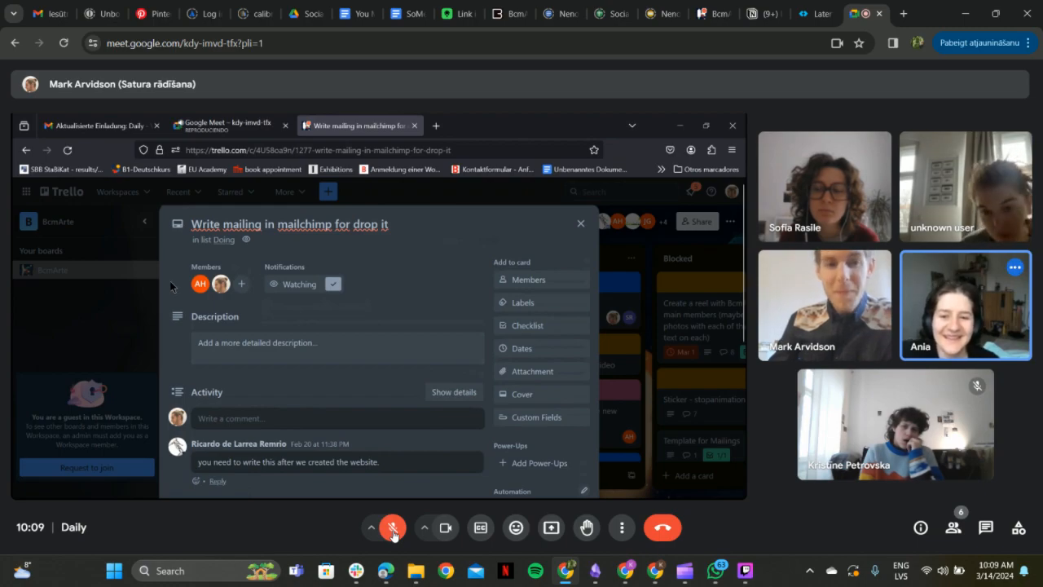
# Close the Mailchimp mailing card to return to the shared board
pyautogui.click(580, 223)
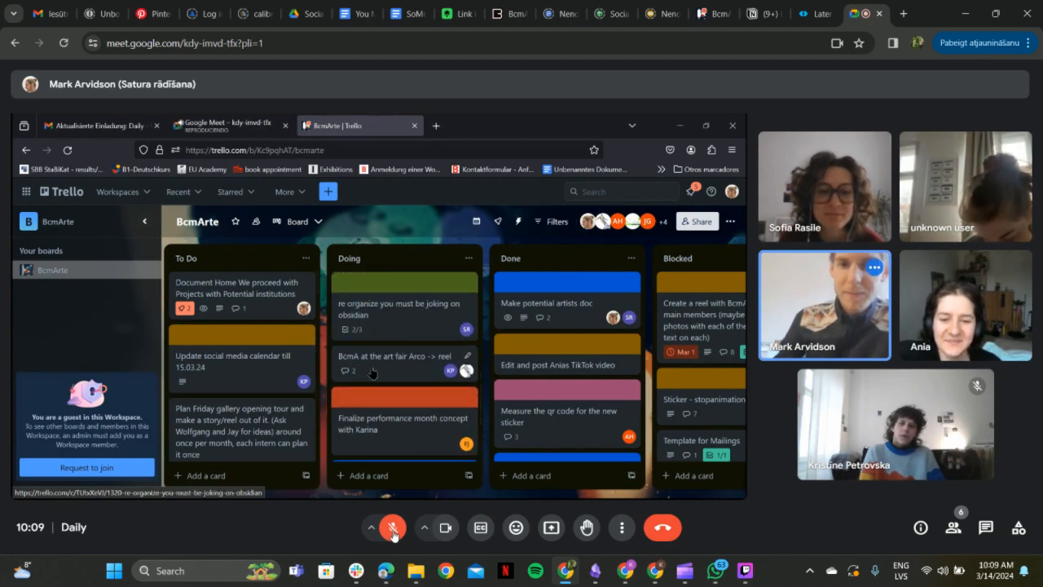
pyautogui.click(399, 308)
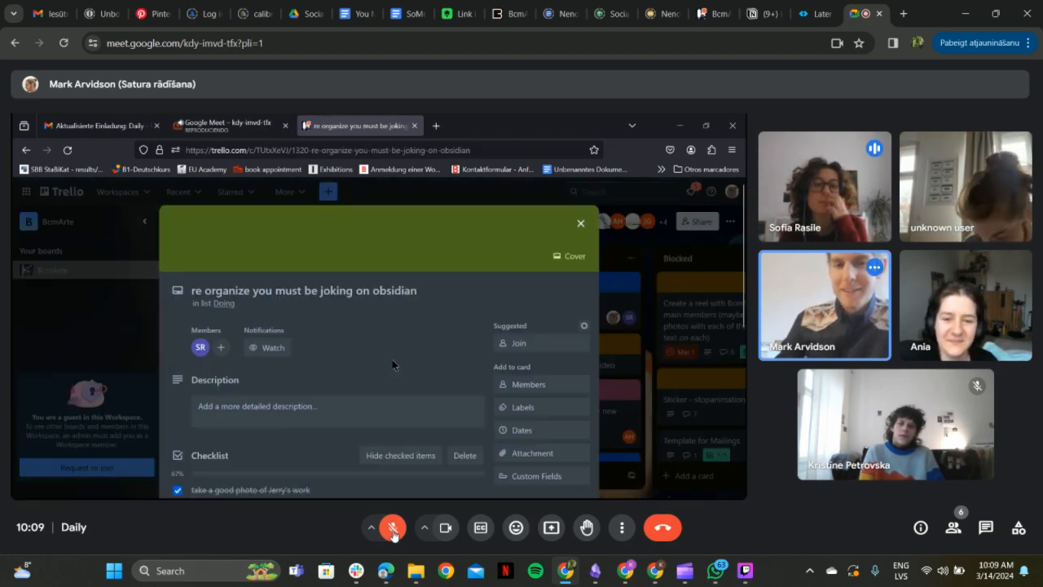
pyautogui.scroll(-3)
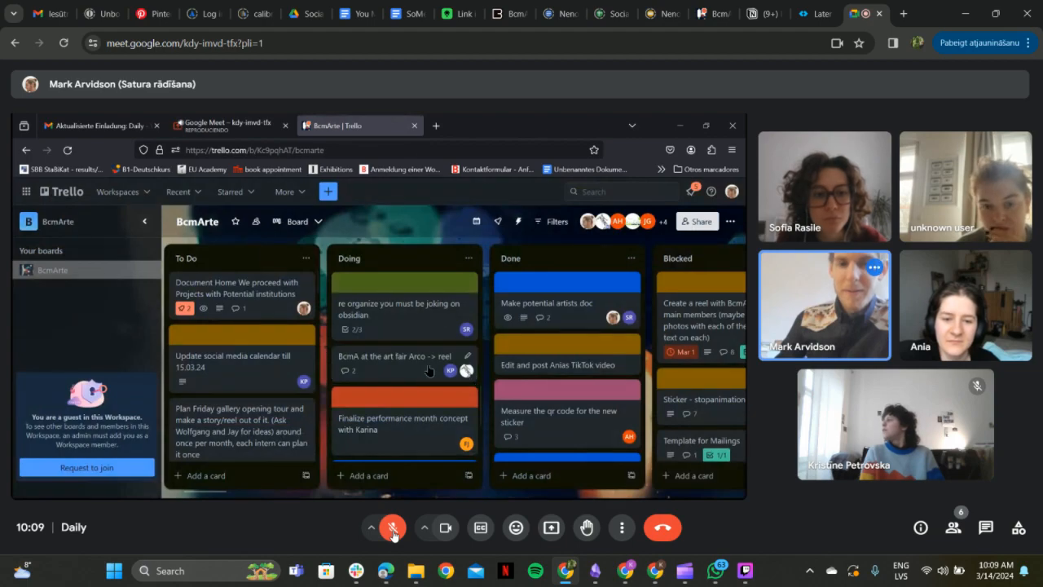
pyautogui.click(393, 356)
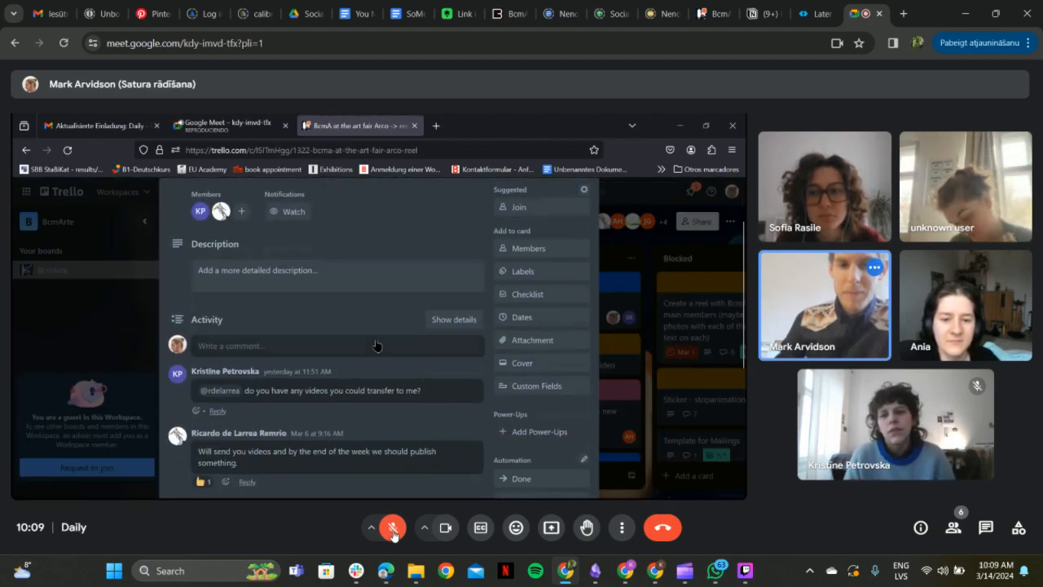
pyautogui.click(392, 527)
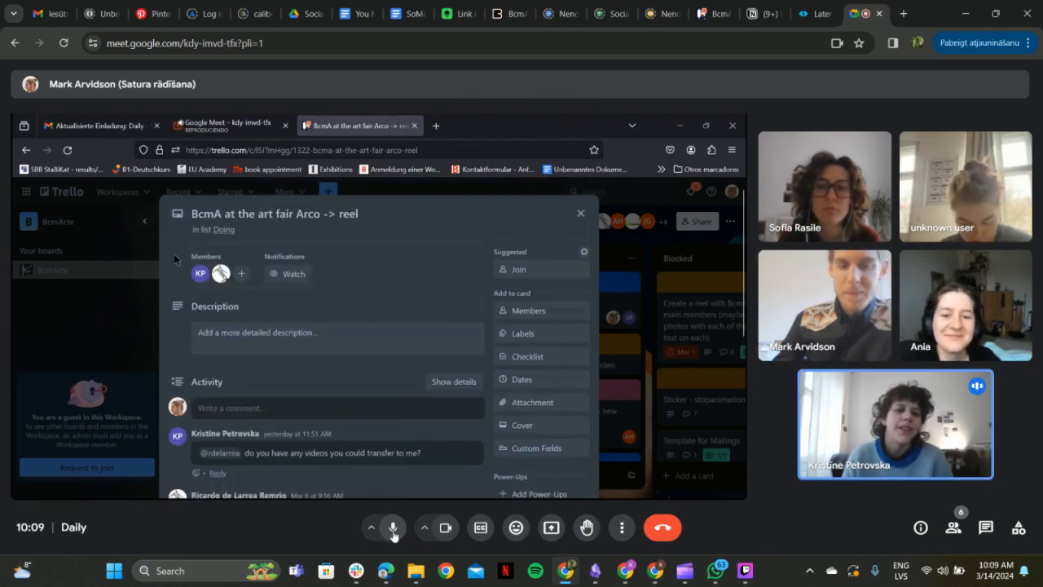
pyautogui.click(580, 212)
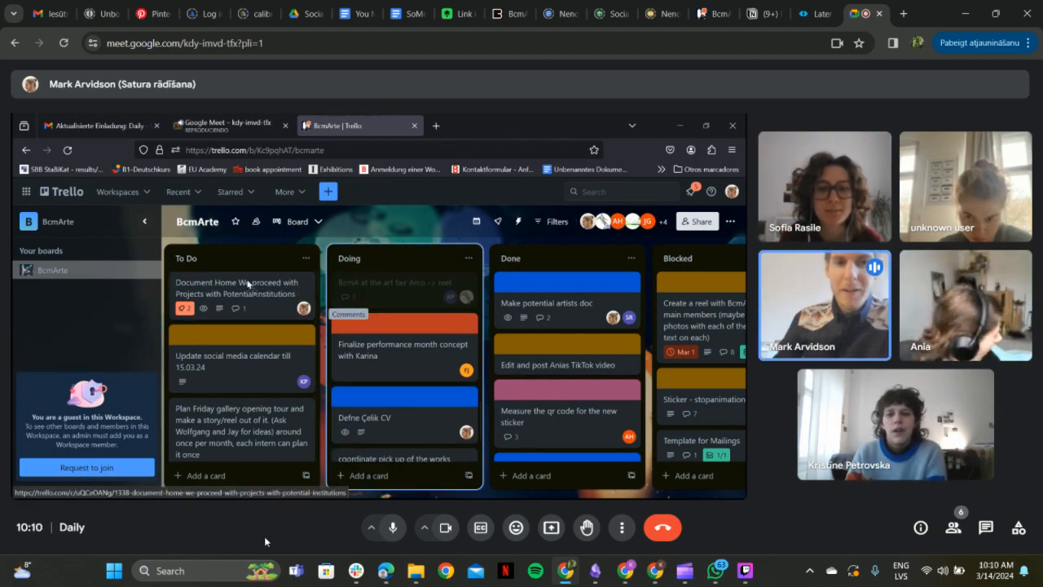
# Scroll the board left and open the 'coordinate pick up of the works' card
pyautogui.hscroll(-3)
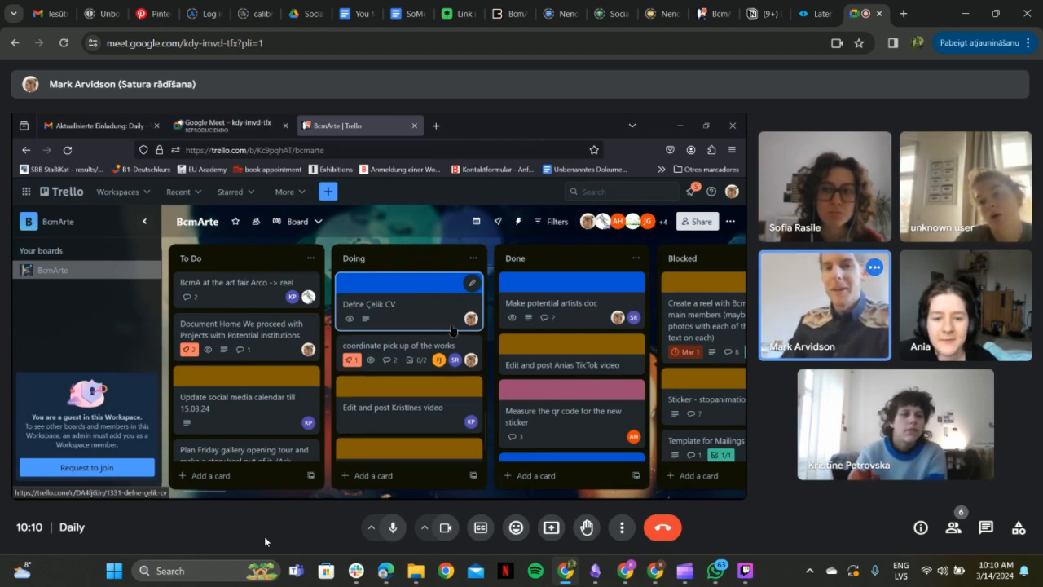
pyautogui.click(399, 346)
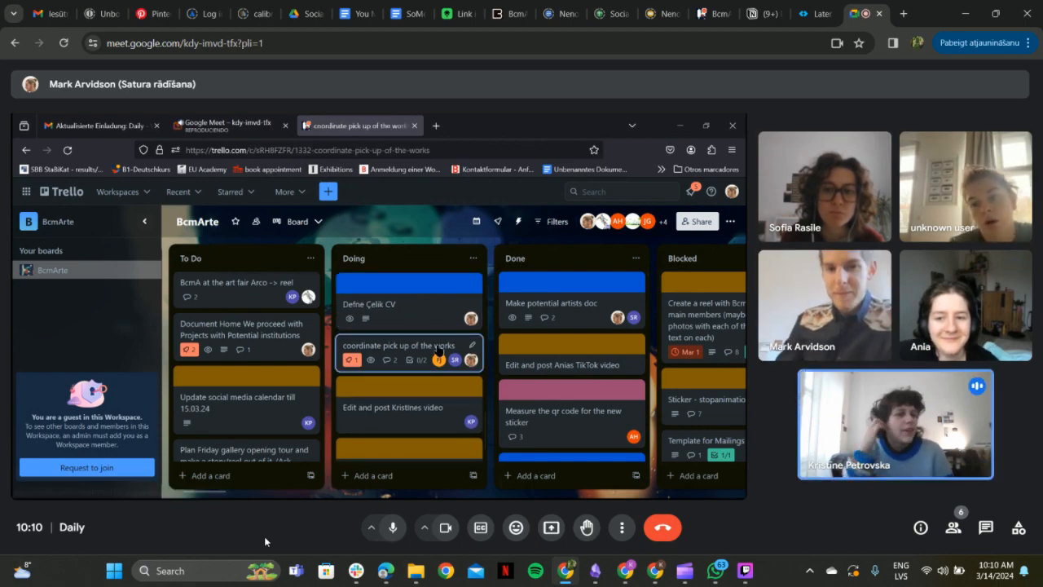
# Tick the 'ask Wolfgang about it' checklist item on the pick-up card
pyautogui.click(398, 345)
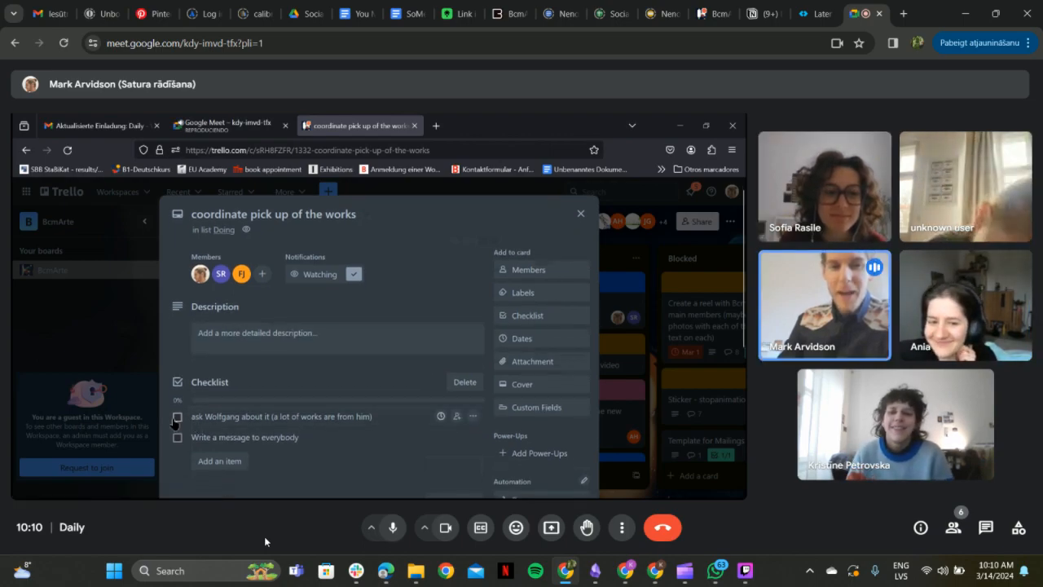
pyautogui.click(177, 416)
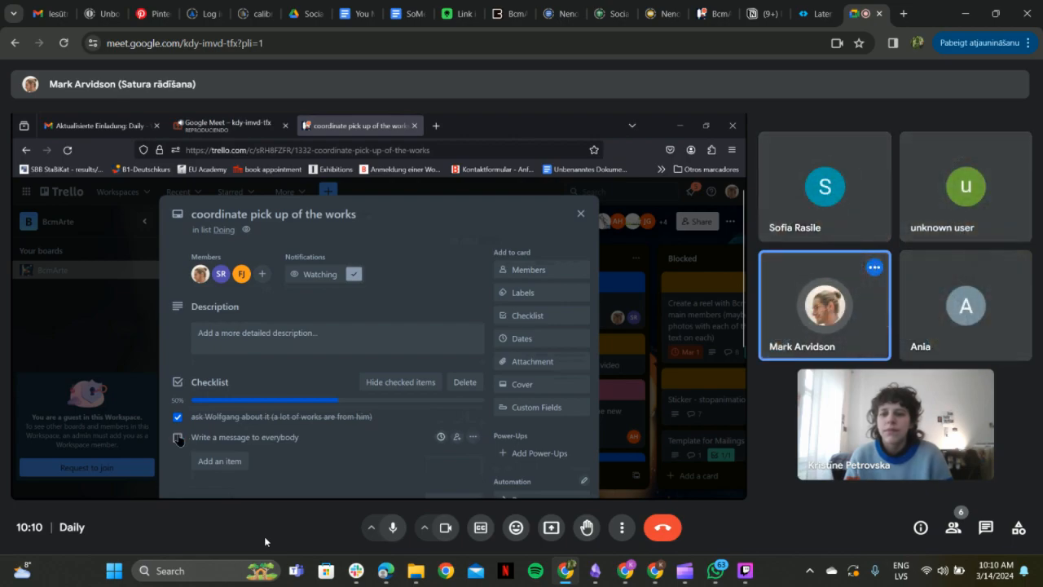
pyautogui.click(177, 437)
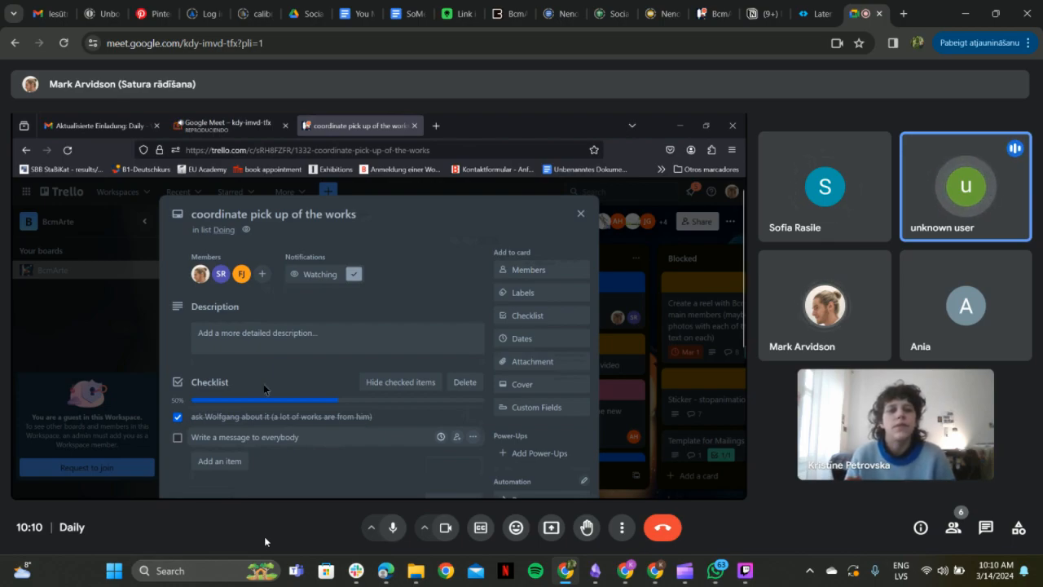
pyautogui.moveTo(182, 351)
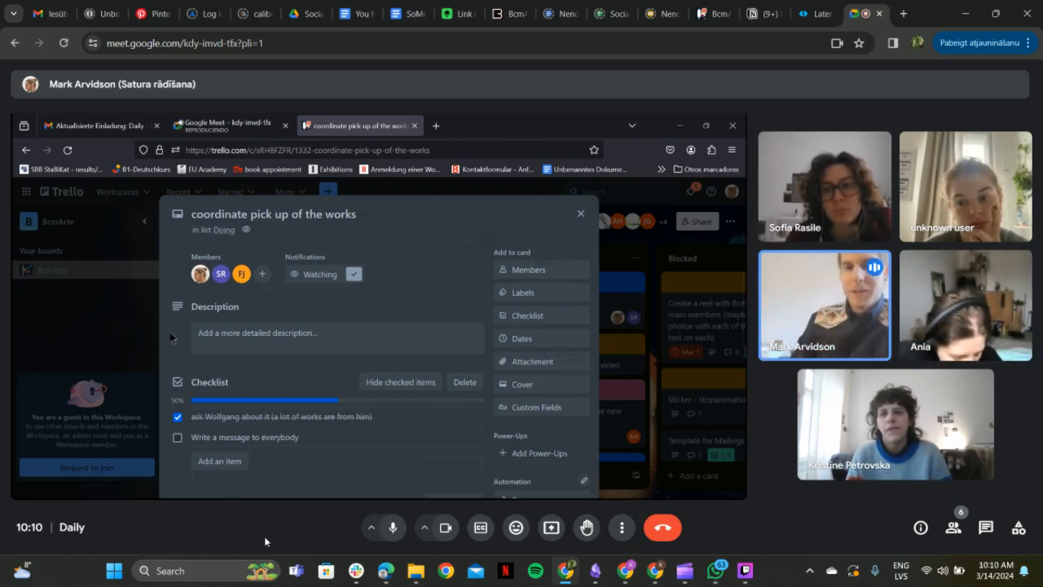
# Read through the card's activity comments, then close it to return to the board
pyautogui.scroll(-3)
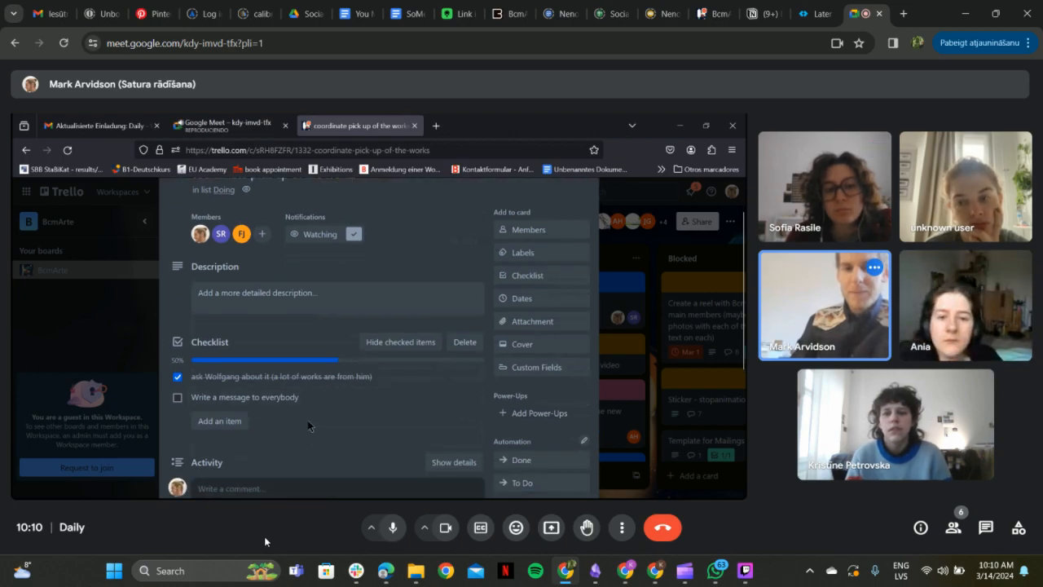
pyautogui.scroll(-3)
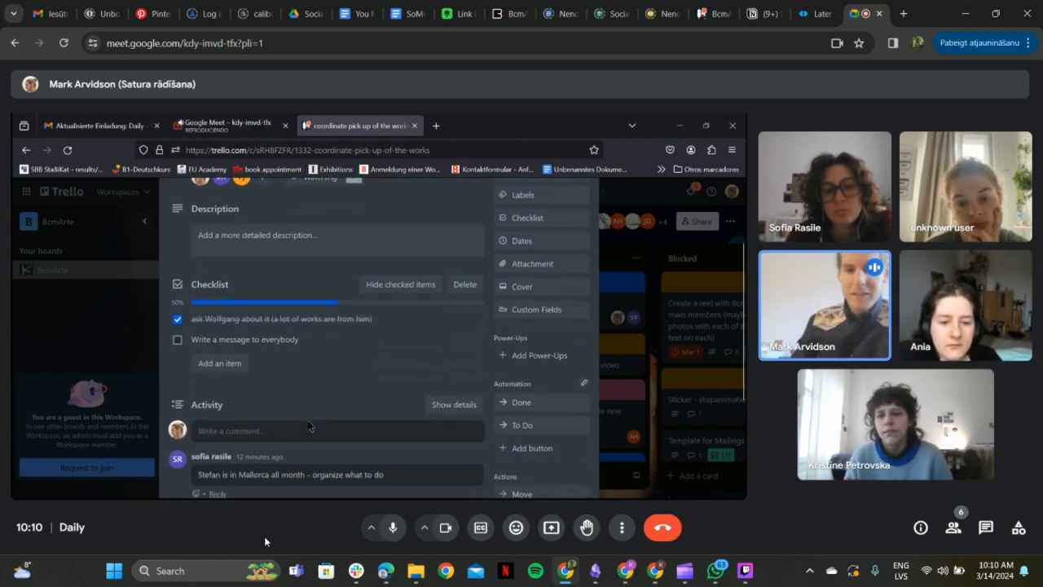
pyautogui.scroll(-3)
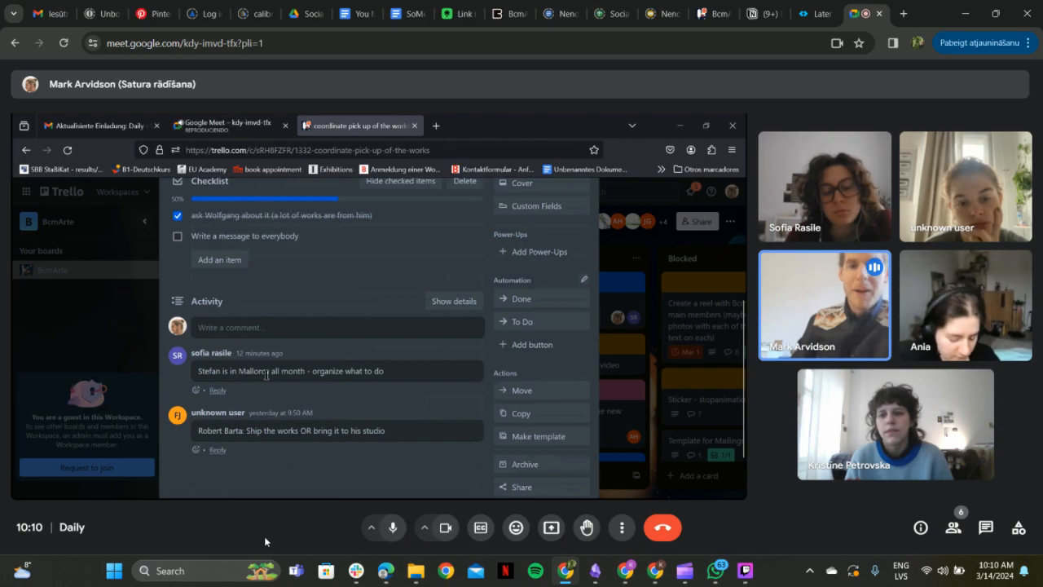
pyautogui.scroll(3)
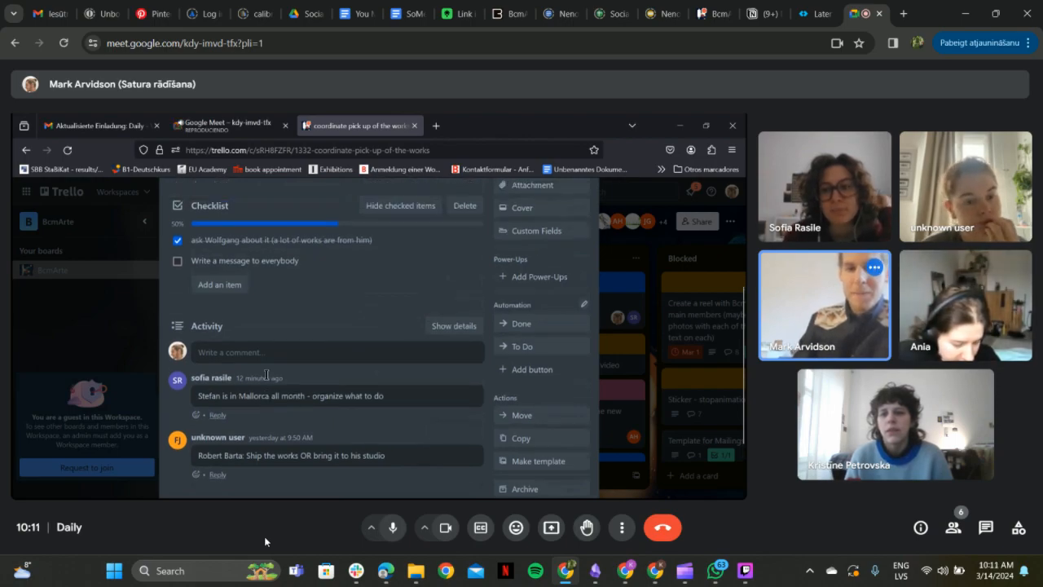
pyautogui.scroll(3)
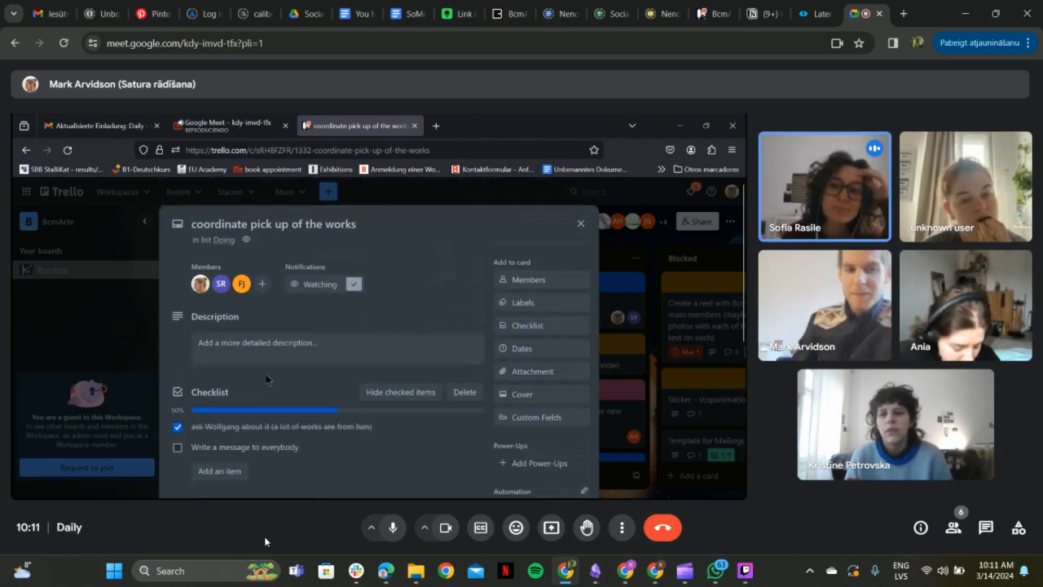
pyautogui.scroll(-3)
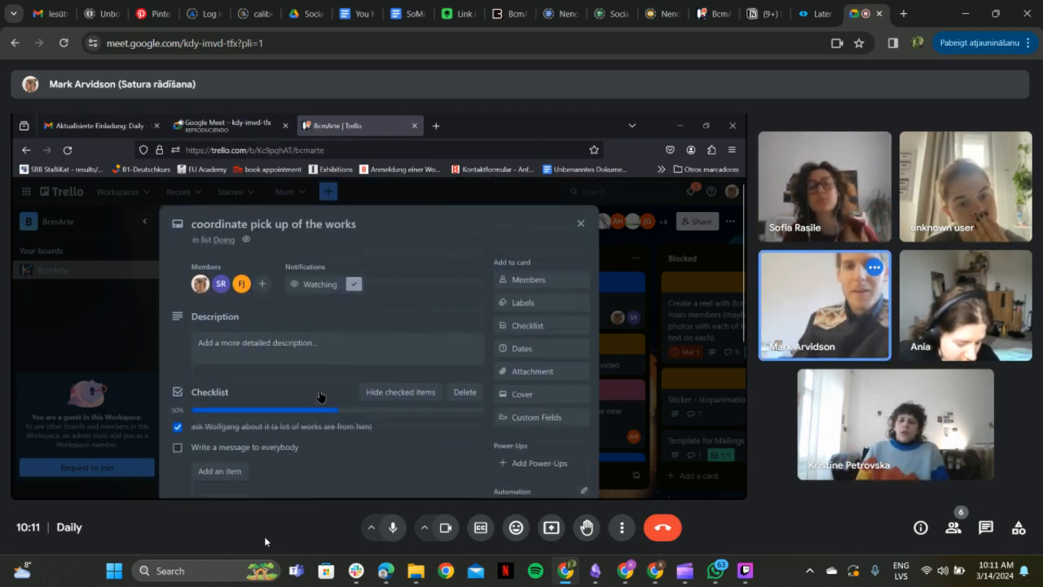
pyautogui.click(580, 222)
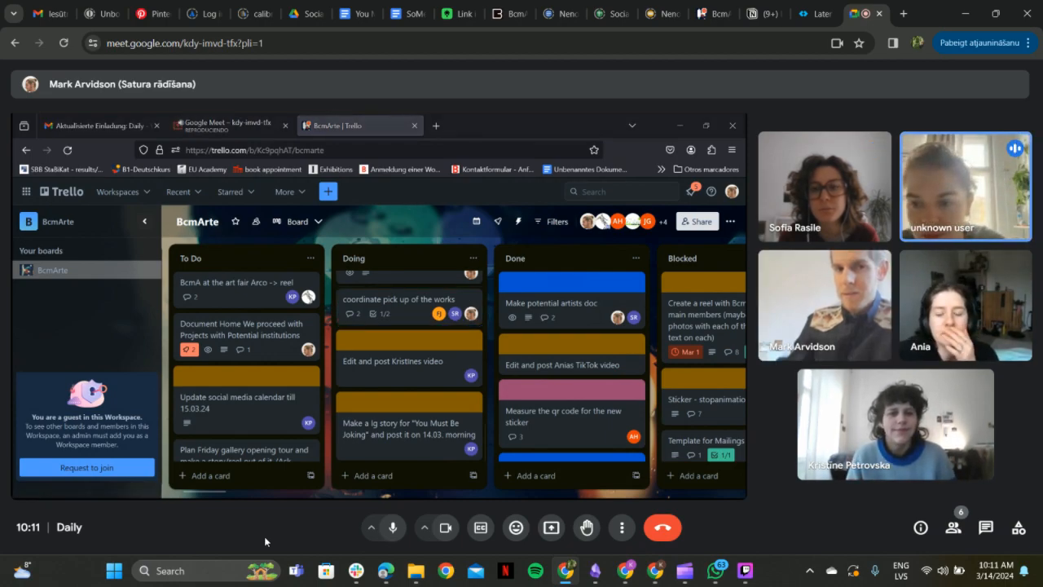
pyautogui.moveTo(383, 256)
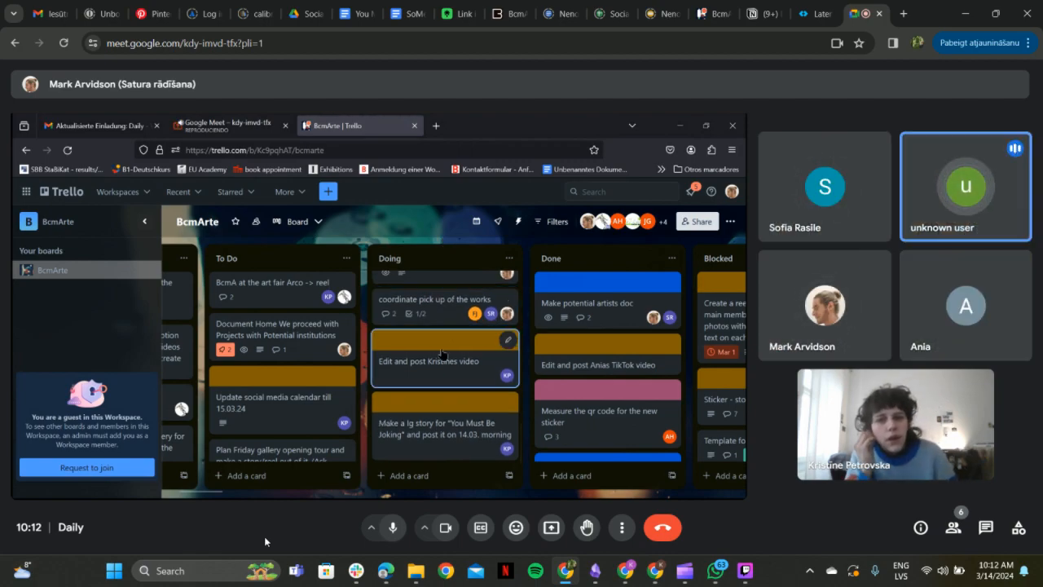
pyautogui.moveTo(433, 305)
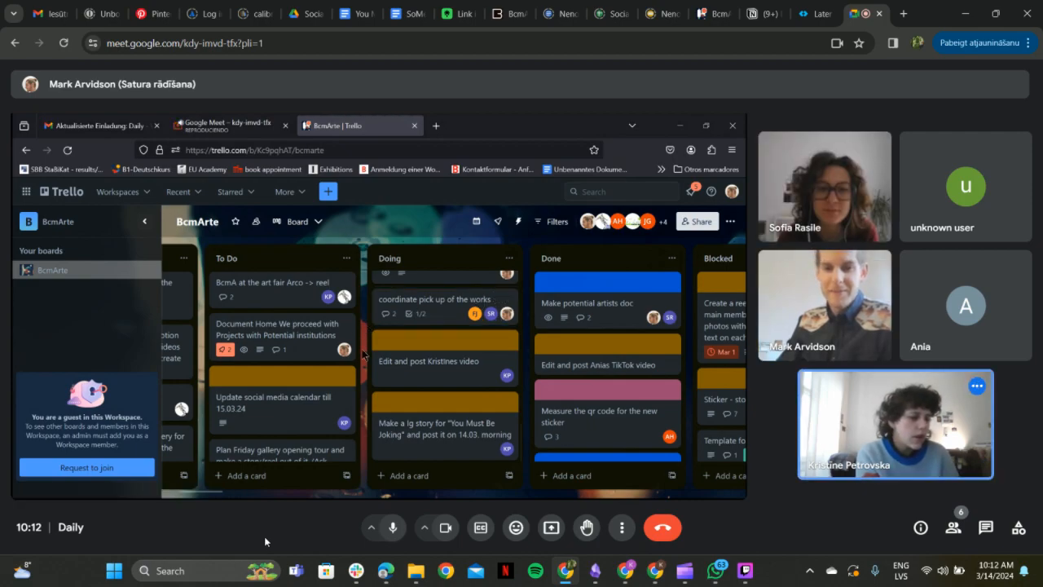
pyautogui.moveTo(410, 385)
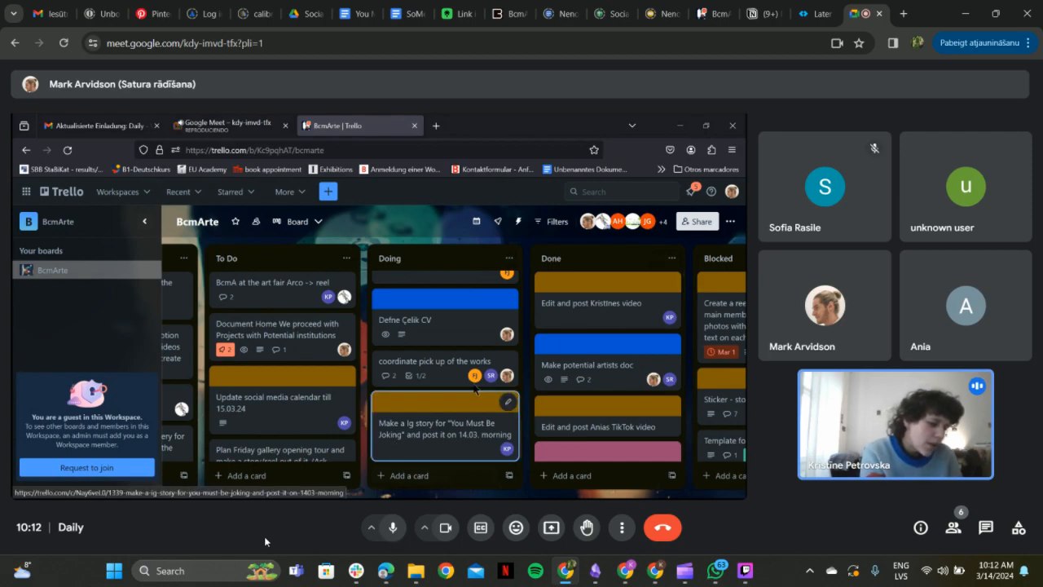
pyautogui.moveTo(584, 328)
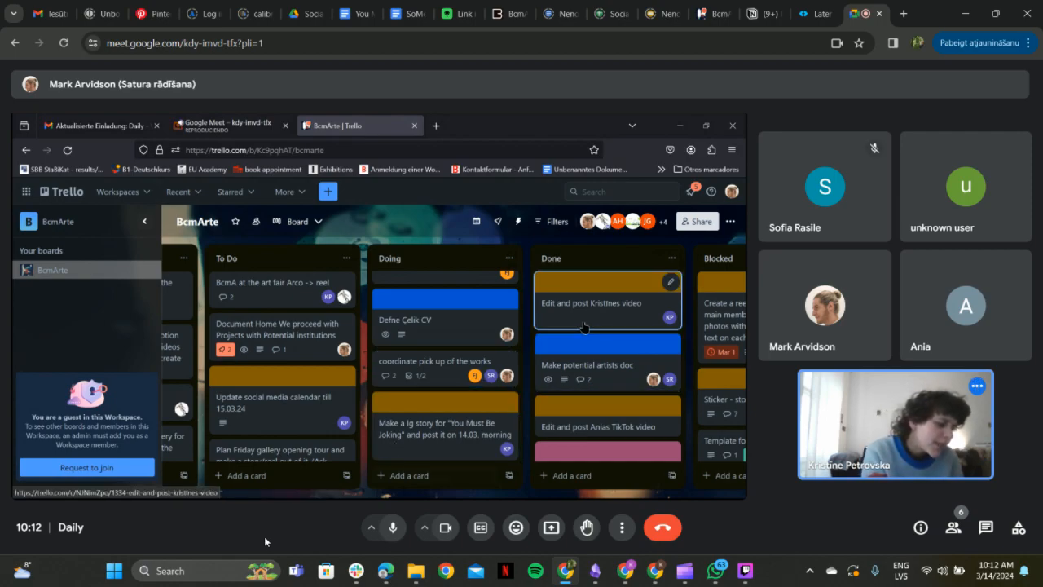
pyautogui.moveTo(485, 402)
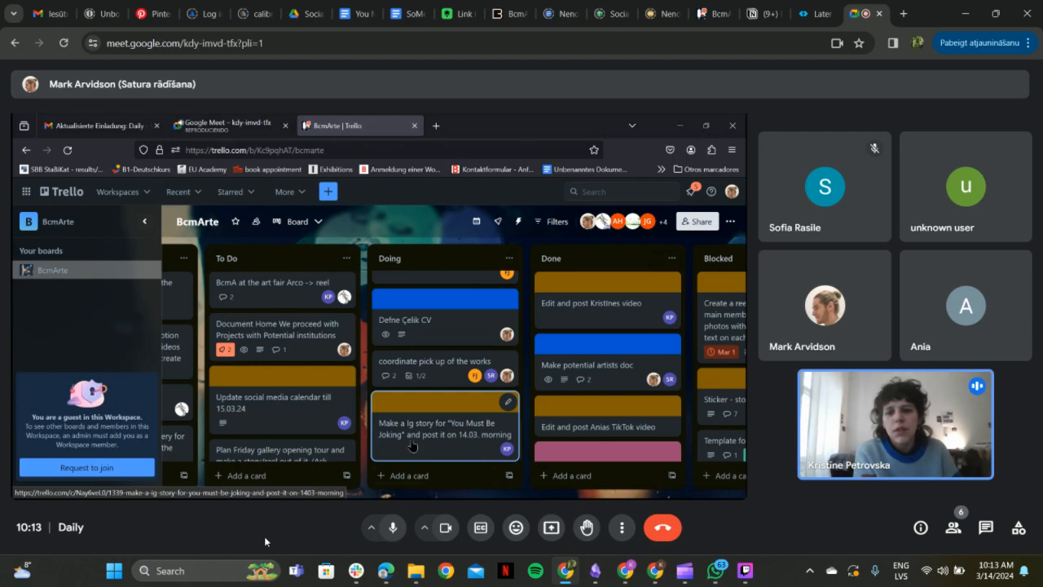
# Open the 'Make a Ig story for You Must Be Joking' card on the board
pyautogui.click(443, 427)
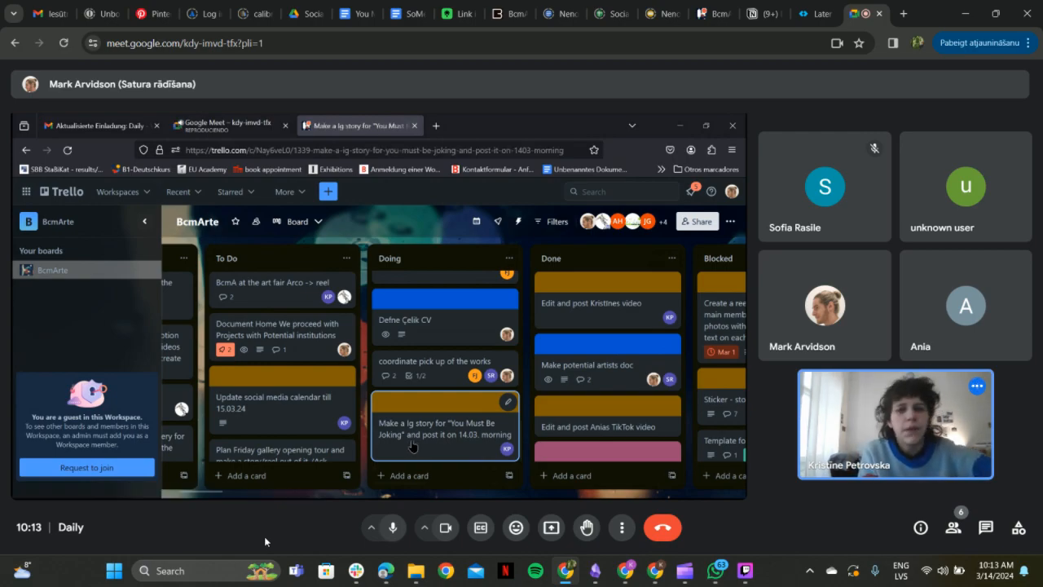
pyautogui.click(440, 428)
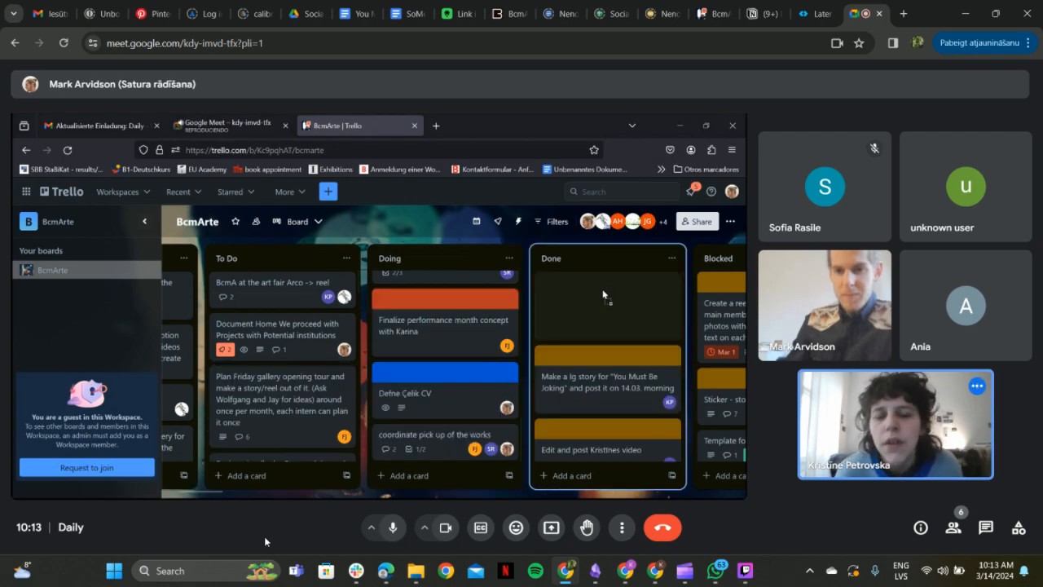
pyautogui.moveTo(602, 302)
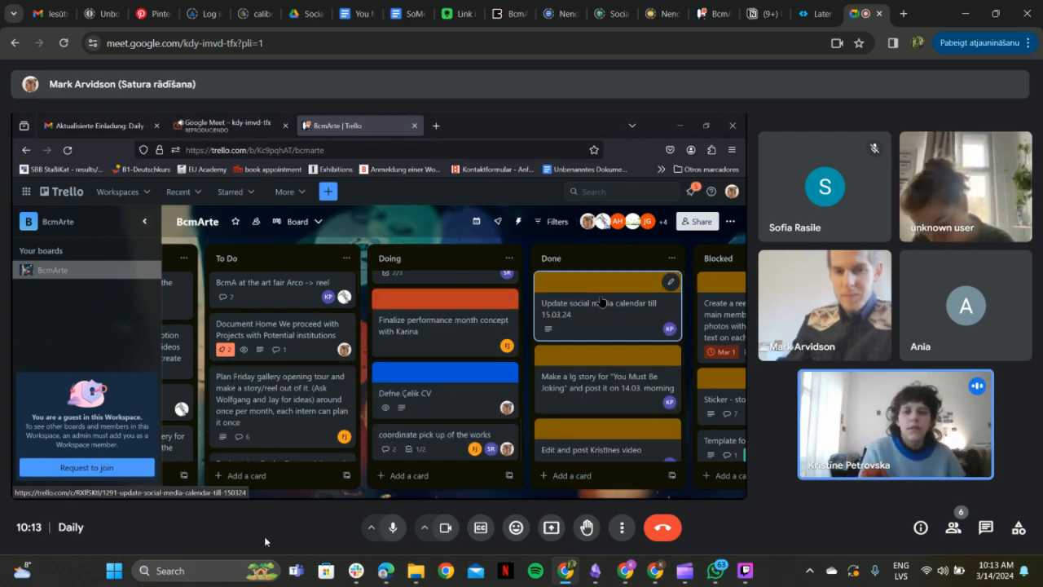